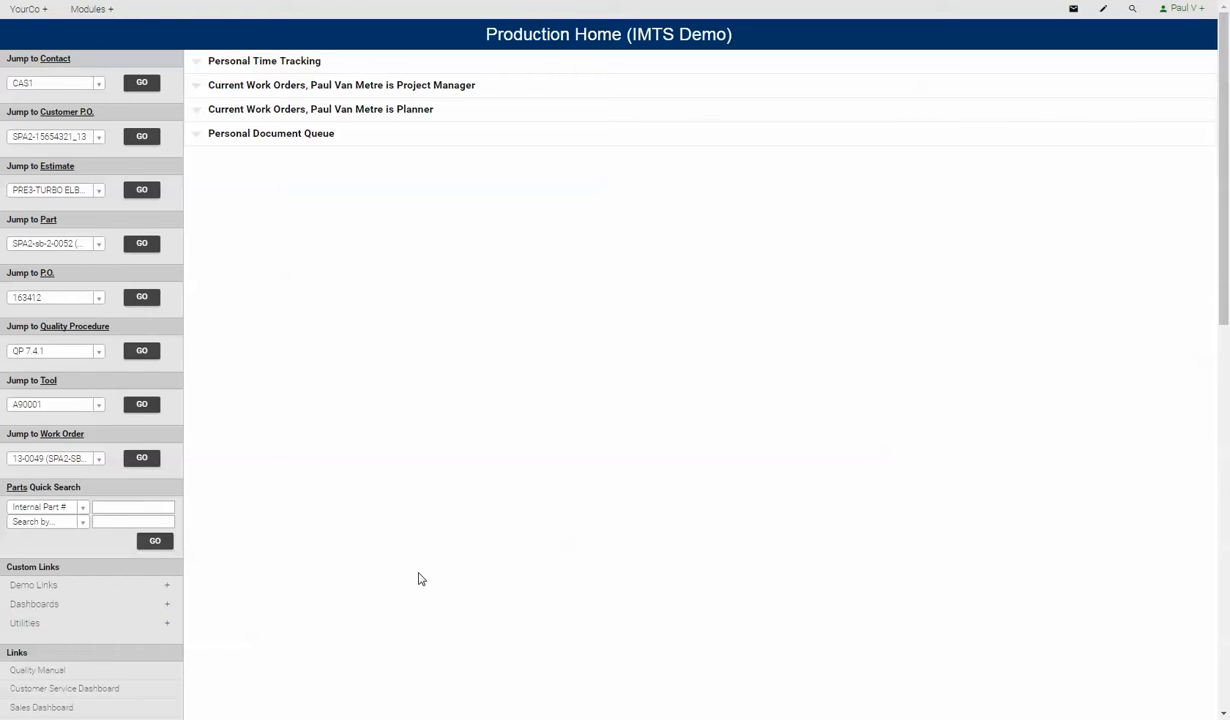
mouse_move(56, 390)
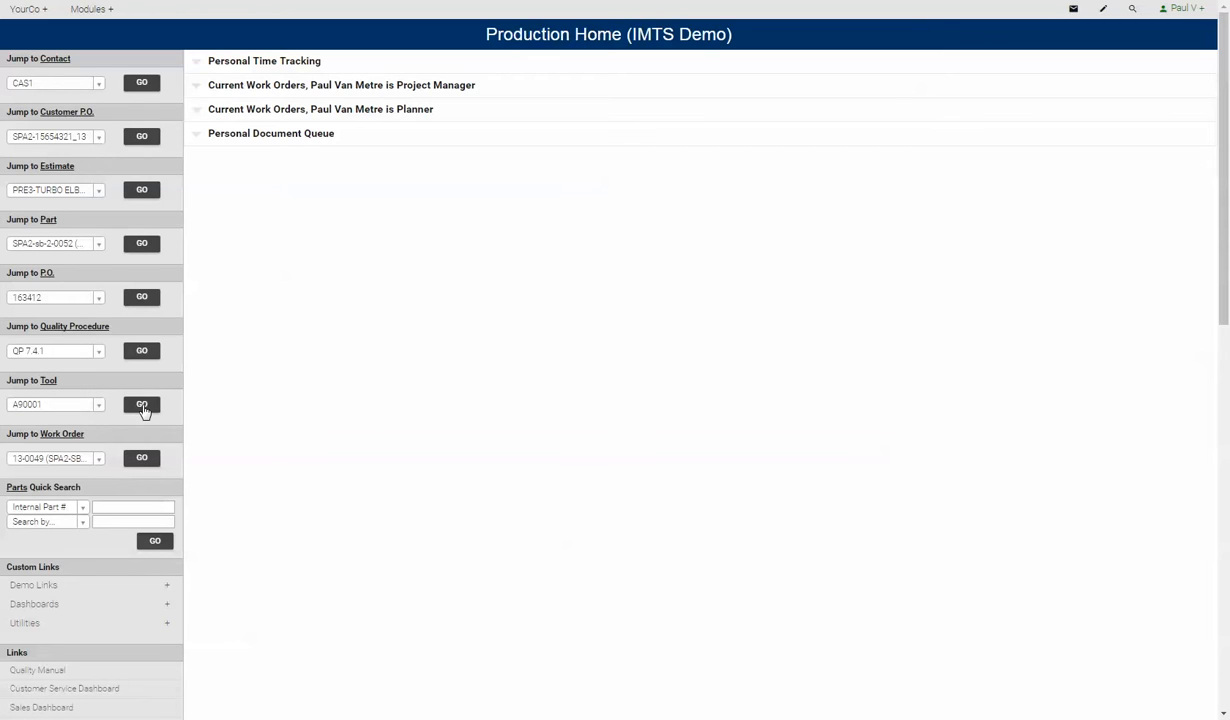
Jump to tool A90001 and review its RTA assemblies and cutting-parameters document.
click(141, 405)
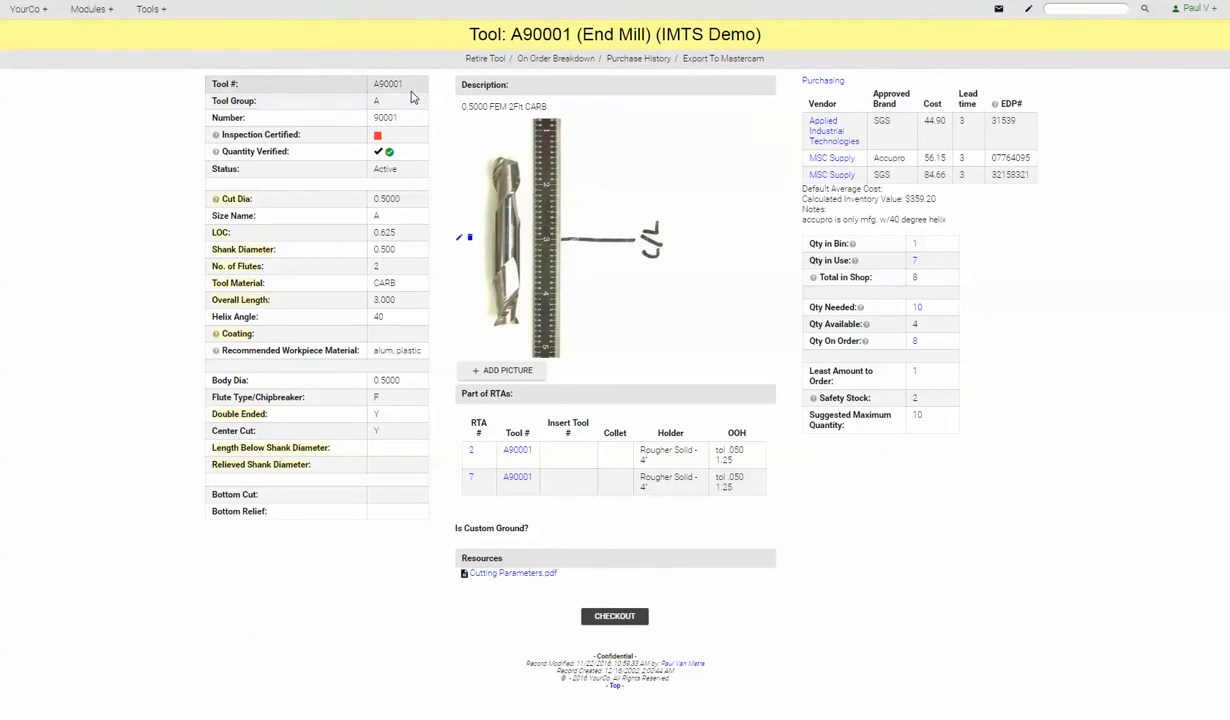
mouse_move(411, 307)
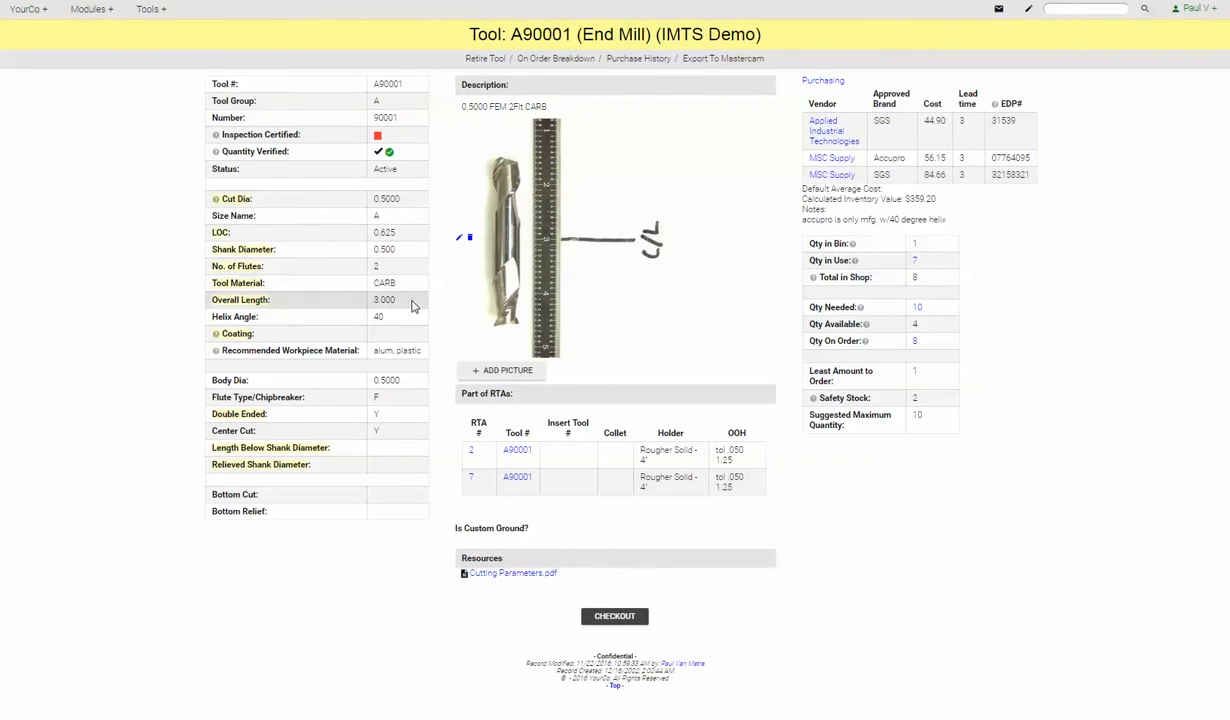
mouse_move(407, 413)
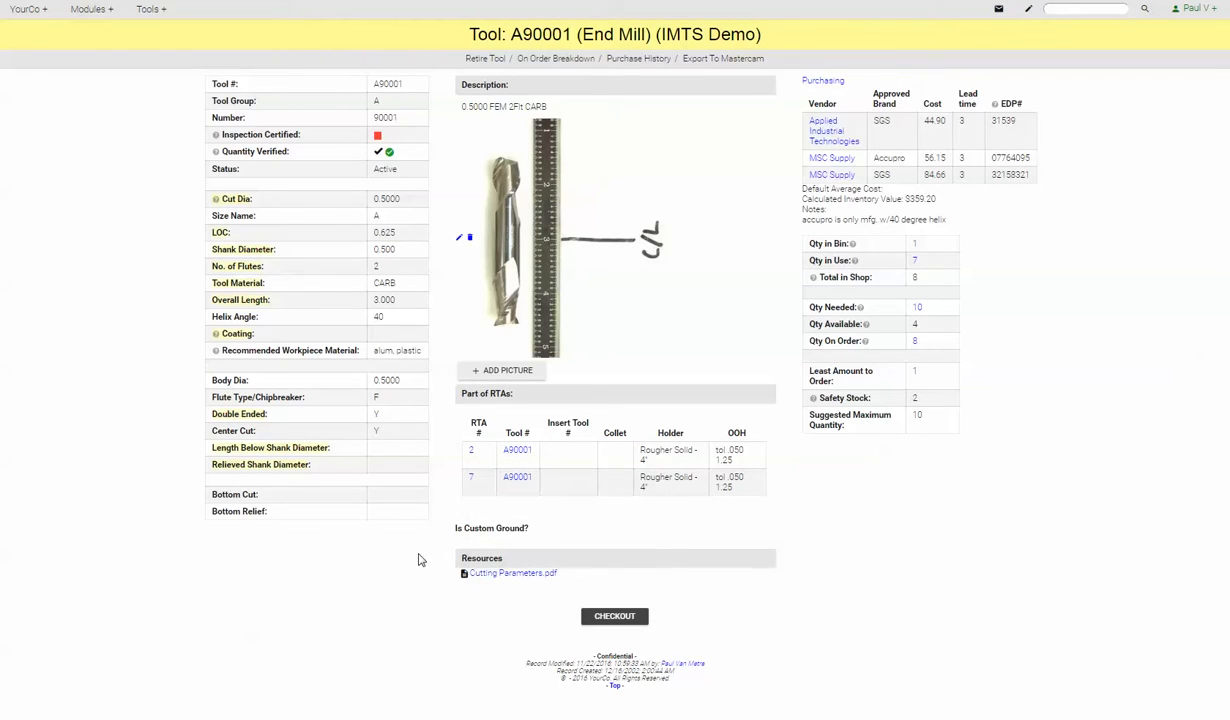
click(512, 572)
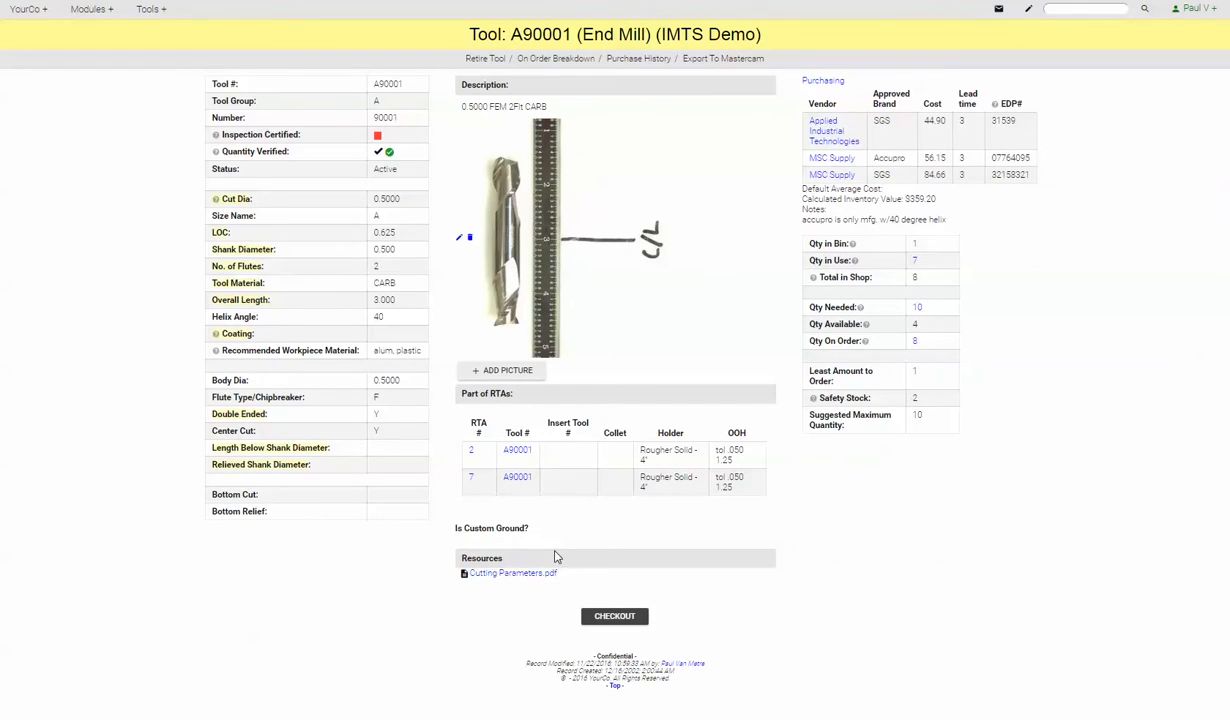
mouse_move(722, 58)
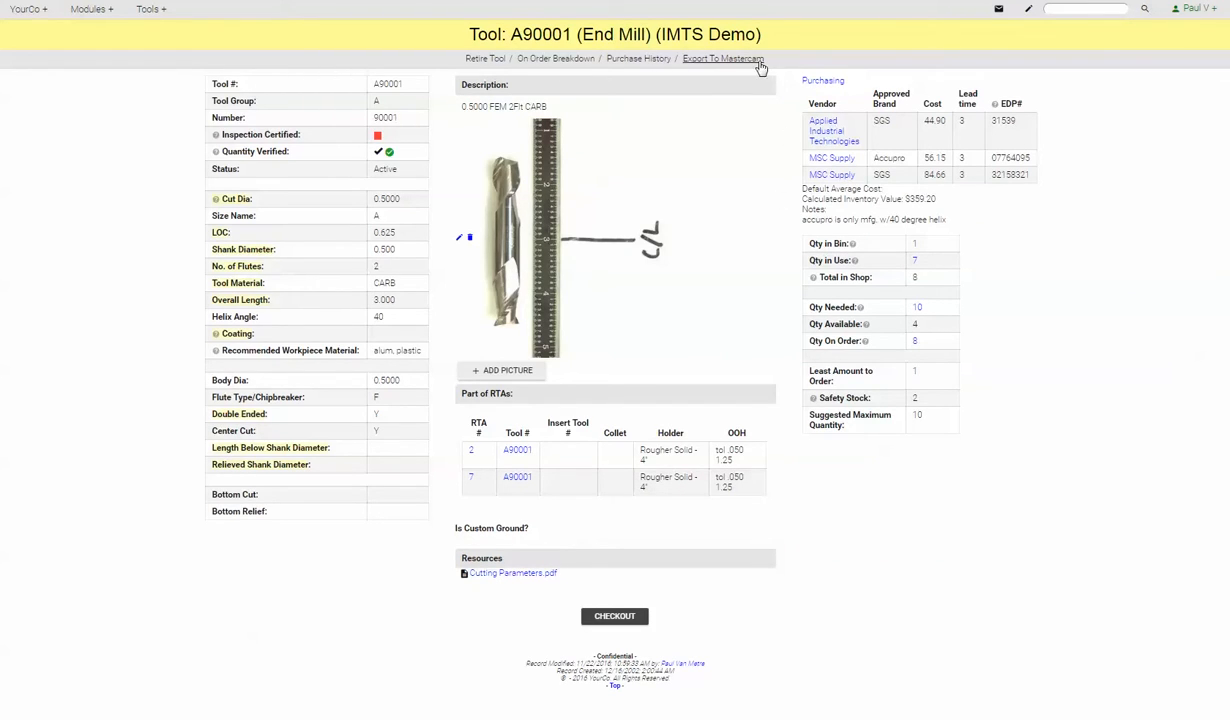
mouse_move(705, 55)
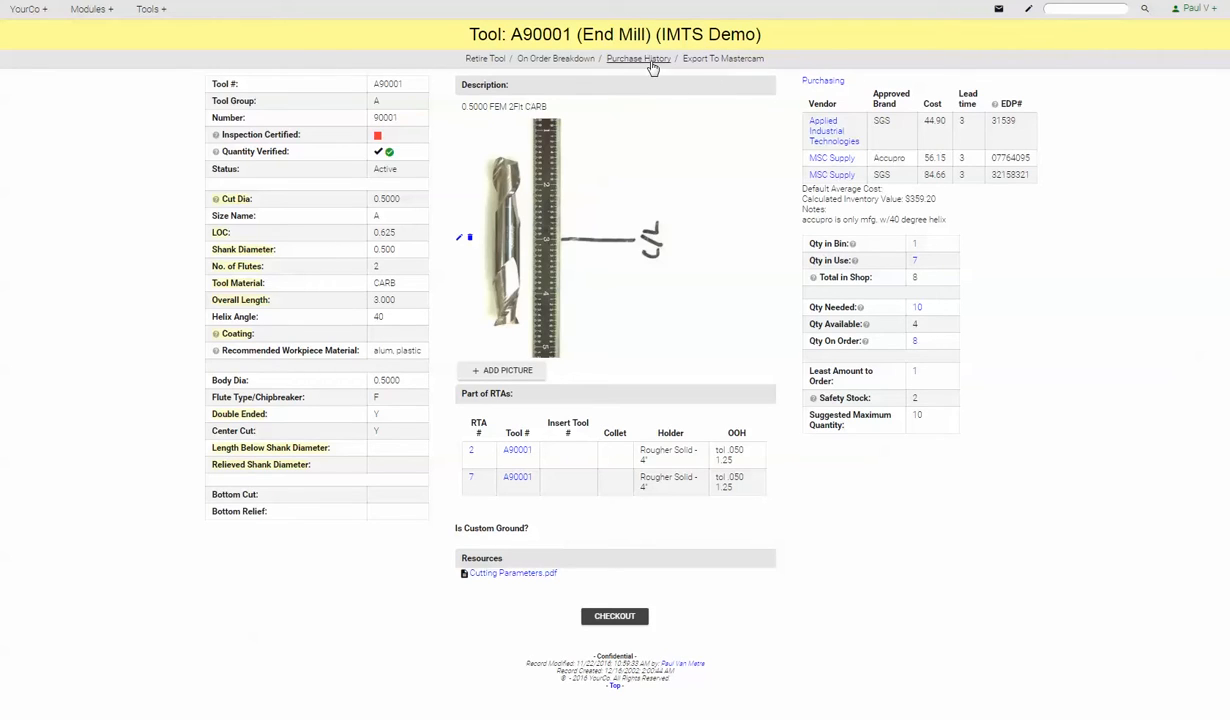
mouse_move(730, 83)
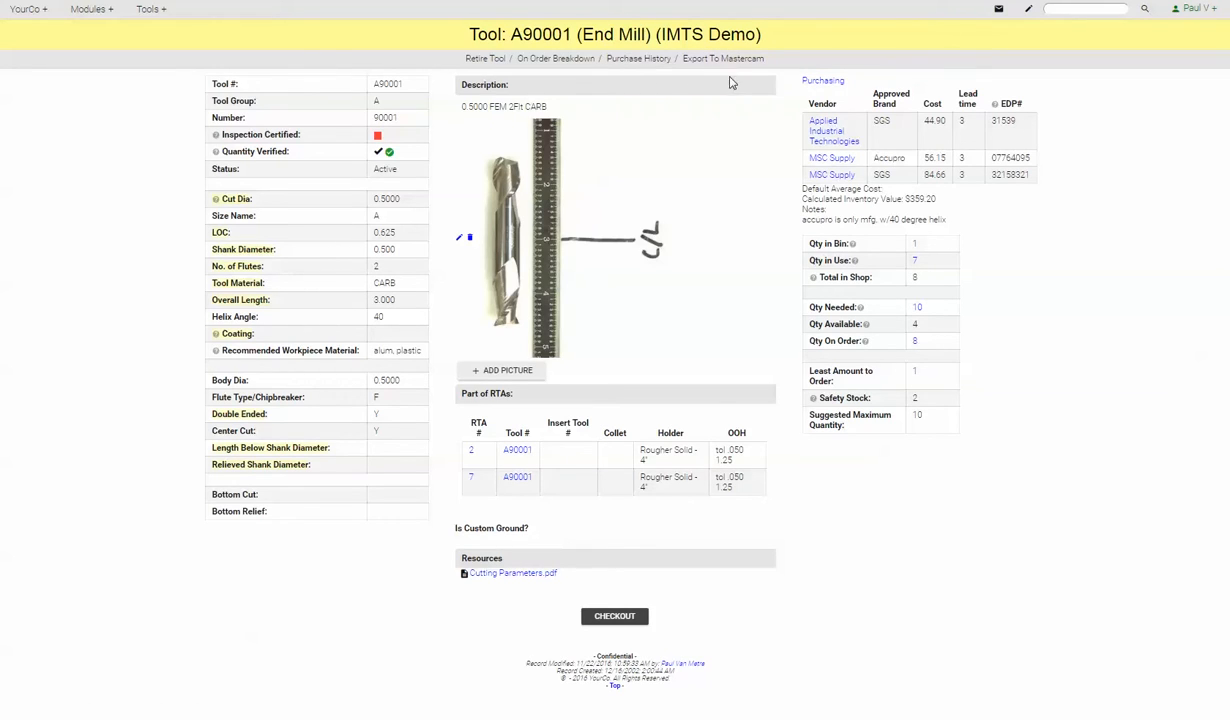
mouse_move(786, 166)
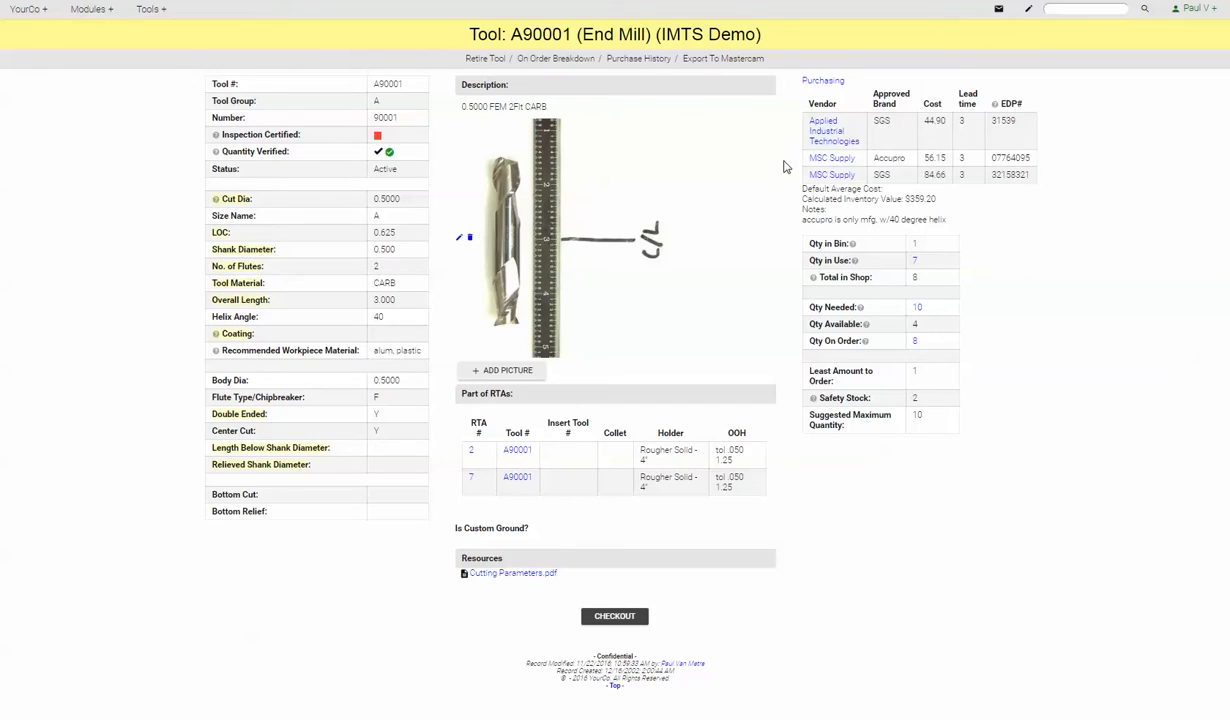
mouse_move(1000, 204)
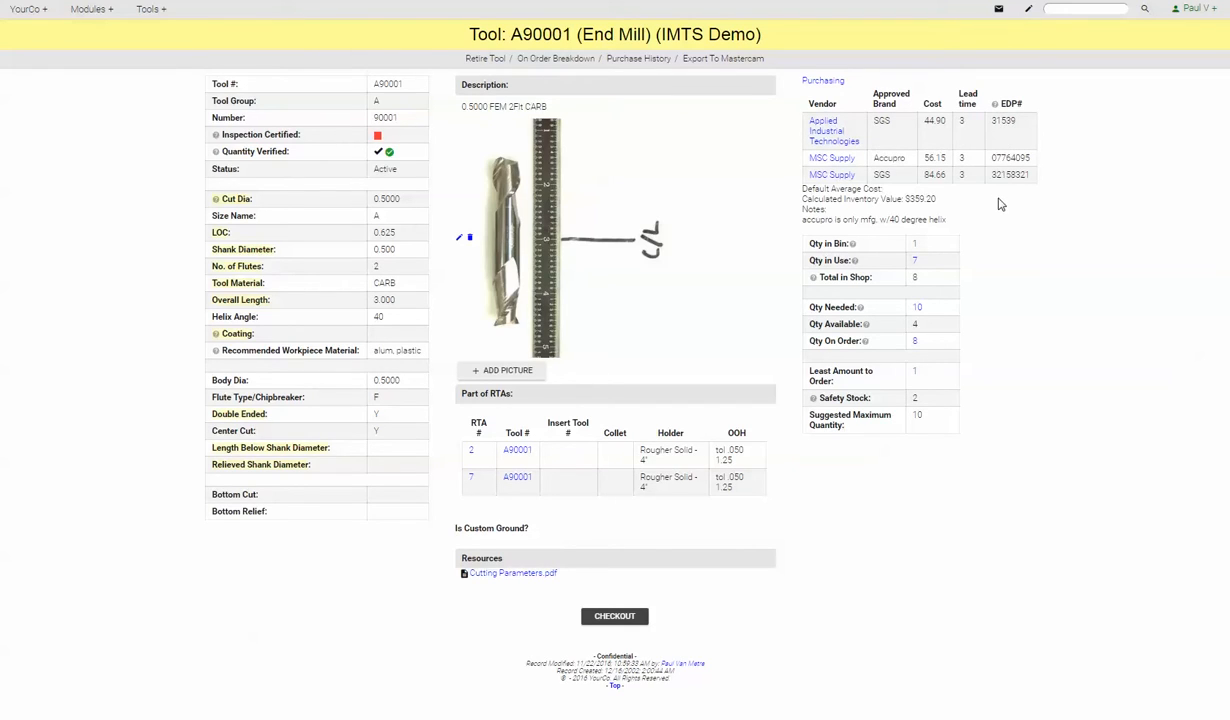
mouse_move(957, 238)
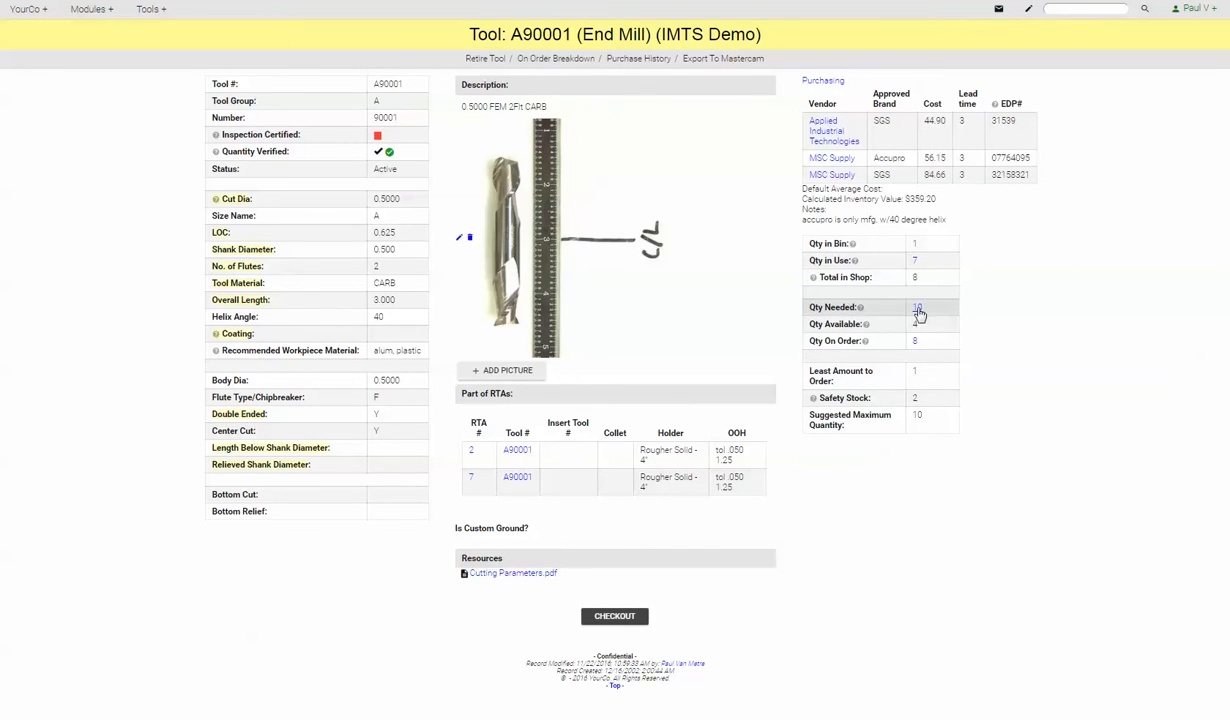
Open the Tools Needed breakdown showing work orders needing A90001, totalling 9.78.
click(916, 307)
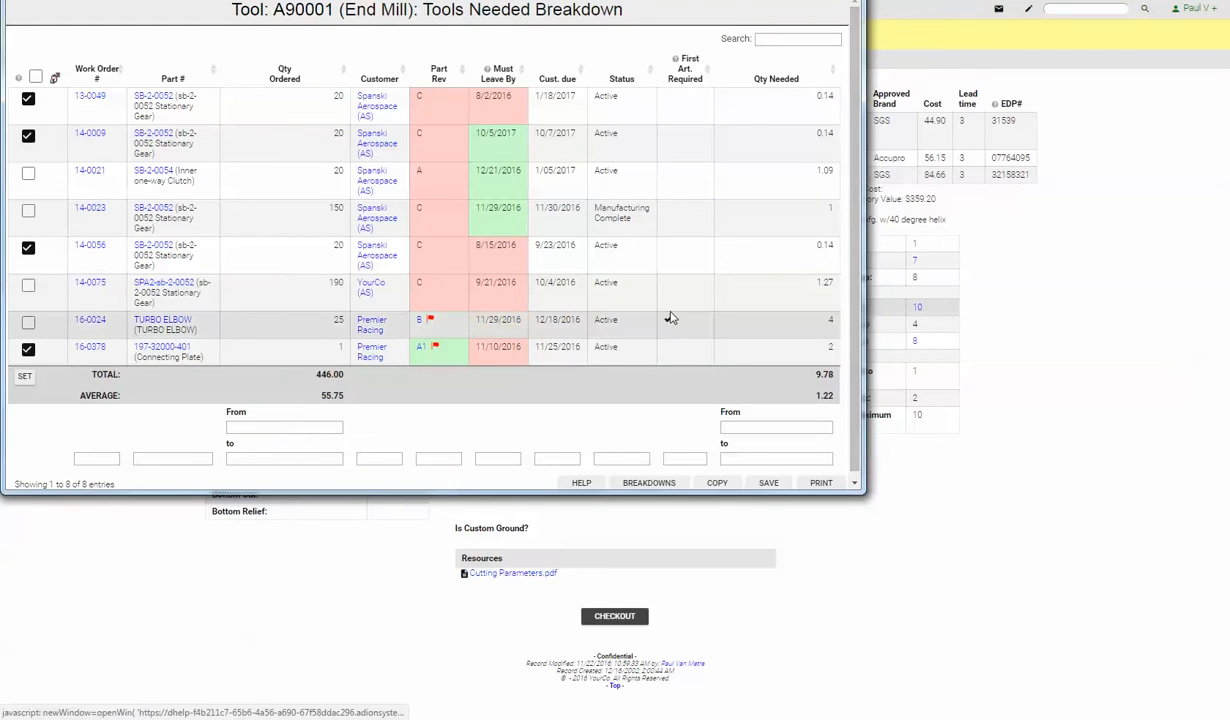
mouse_move(90, 320)
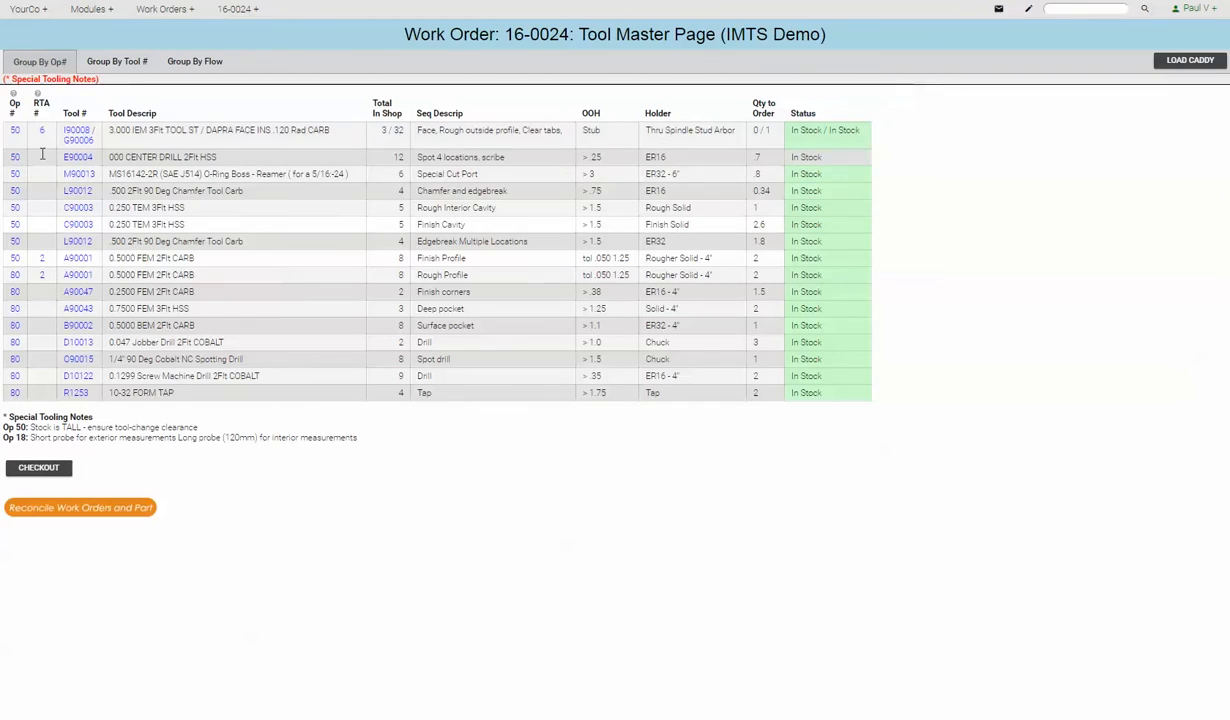
mouse_move(78, 135)
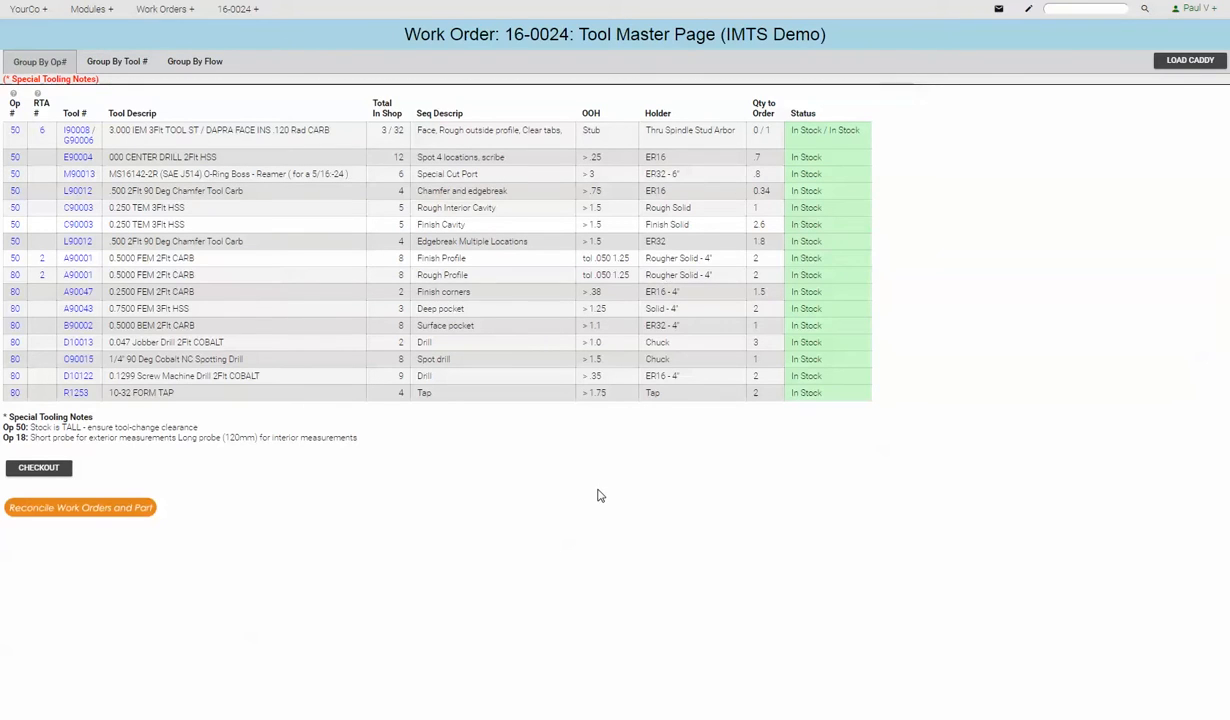
mouse_move(347, 455)
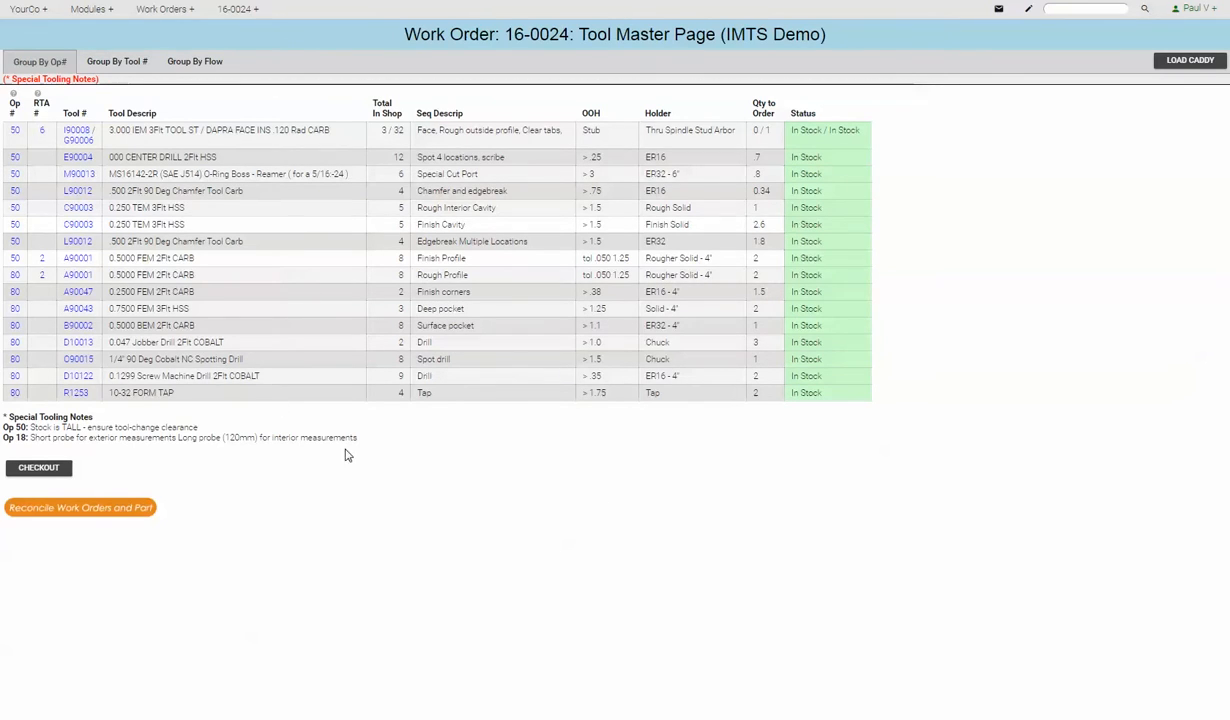
mouse_move(463, 489)
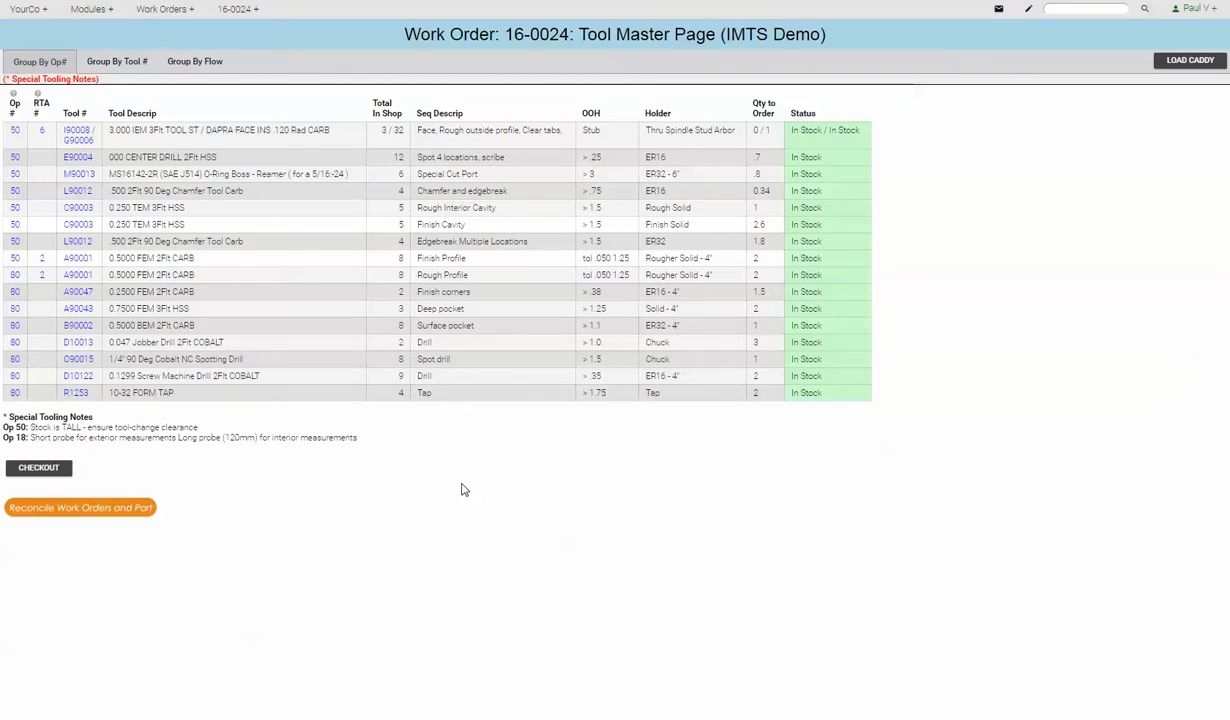
mouse_move(941, 380)
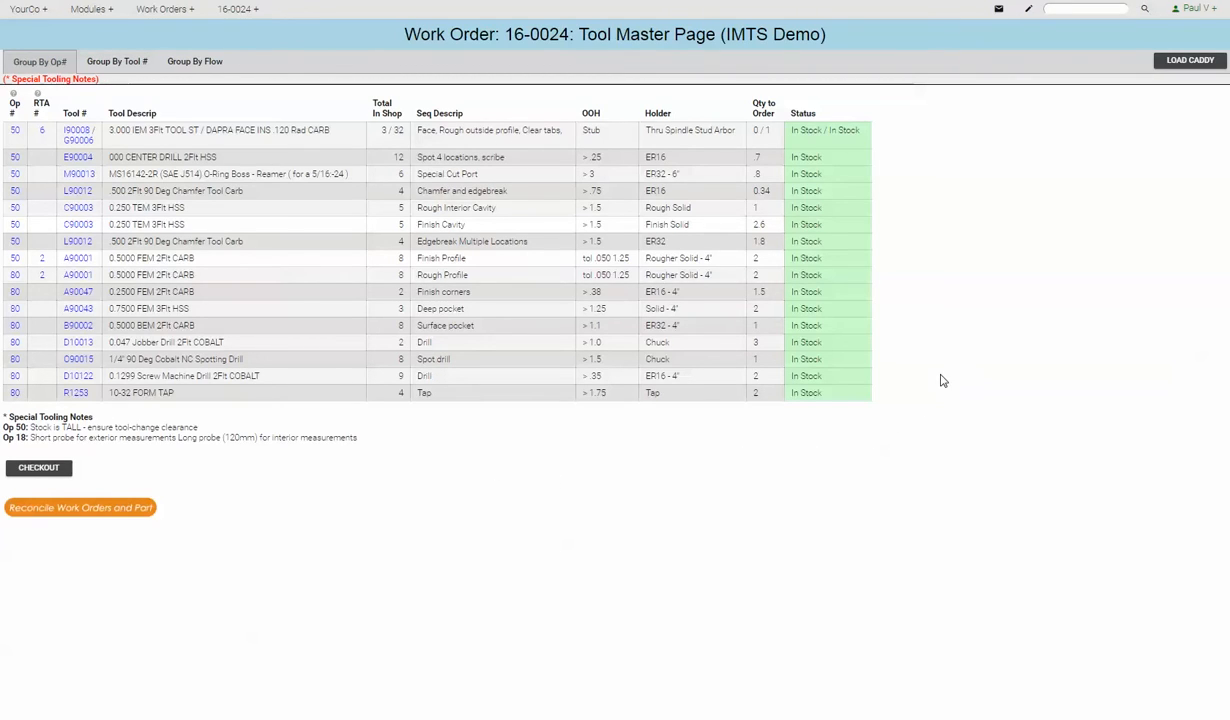
mouse_move(993, 337)
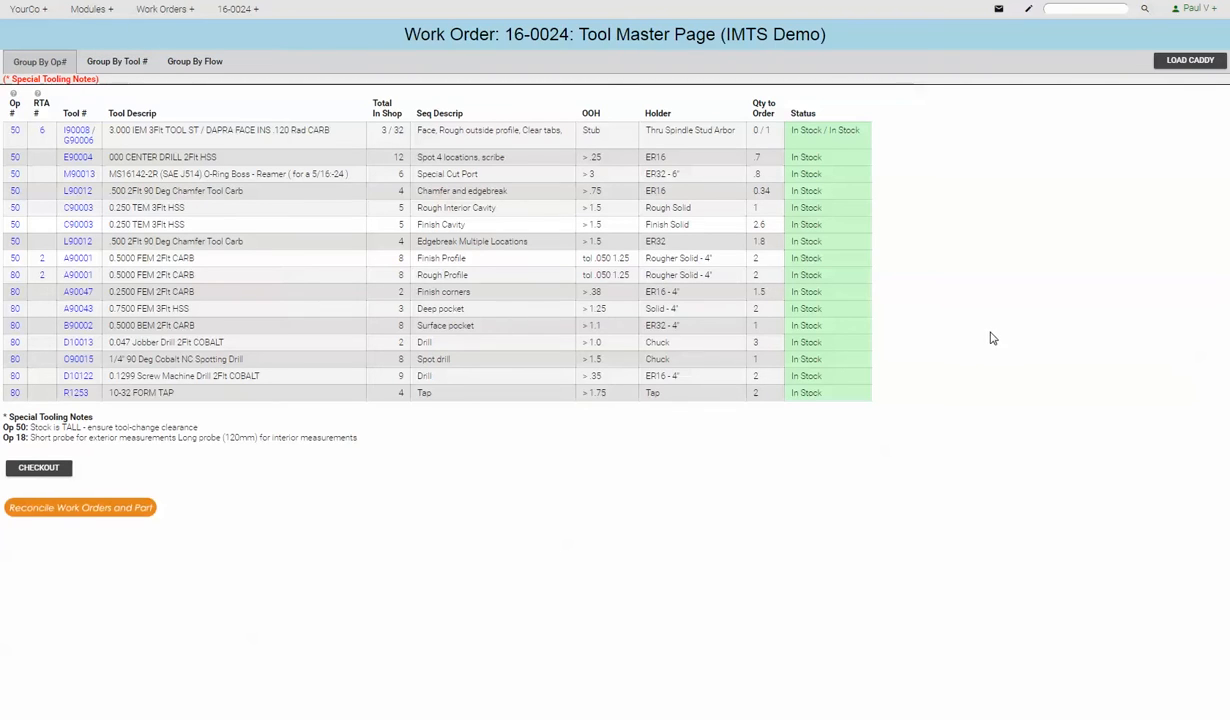
mouse_move(1188, 83)
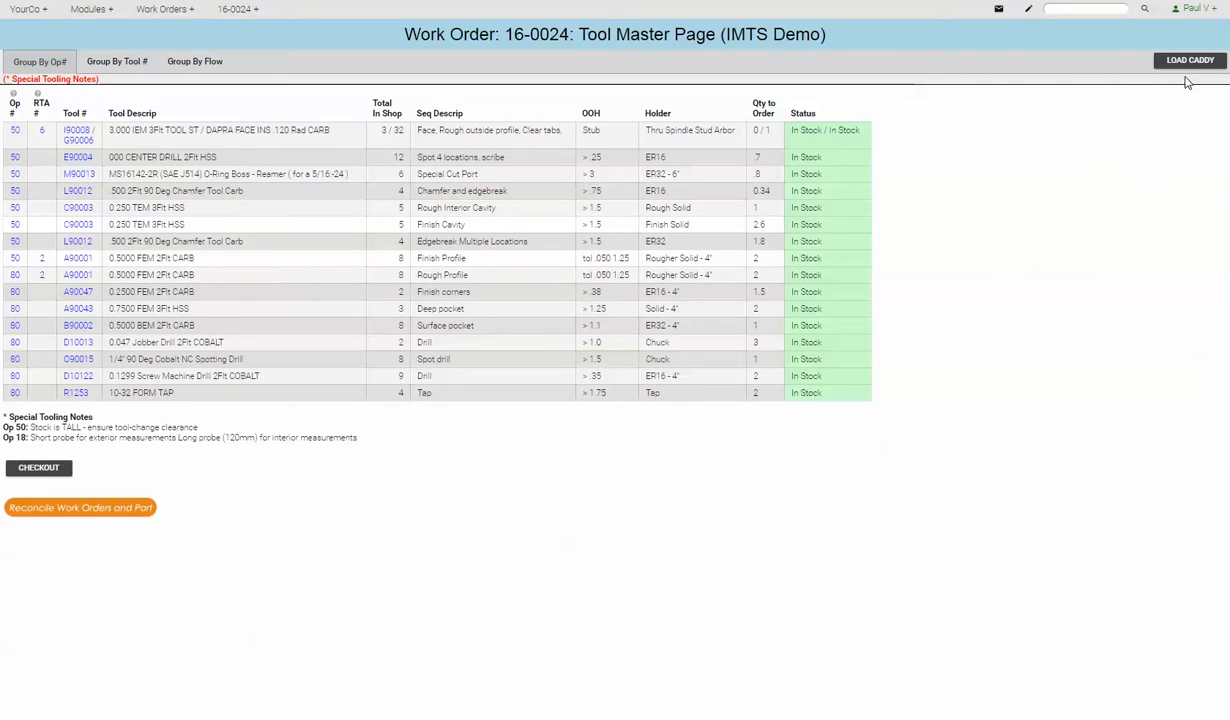
Start Load Caddy for work order 16-0024 with operation 50 tools checked.
click(1190, 60)
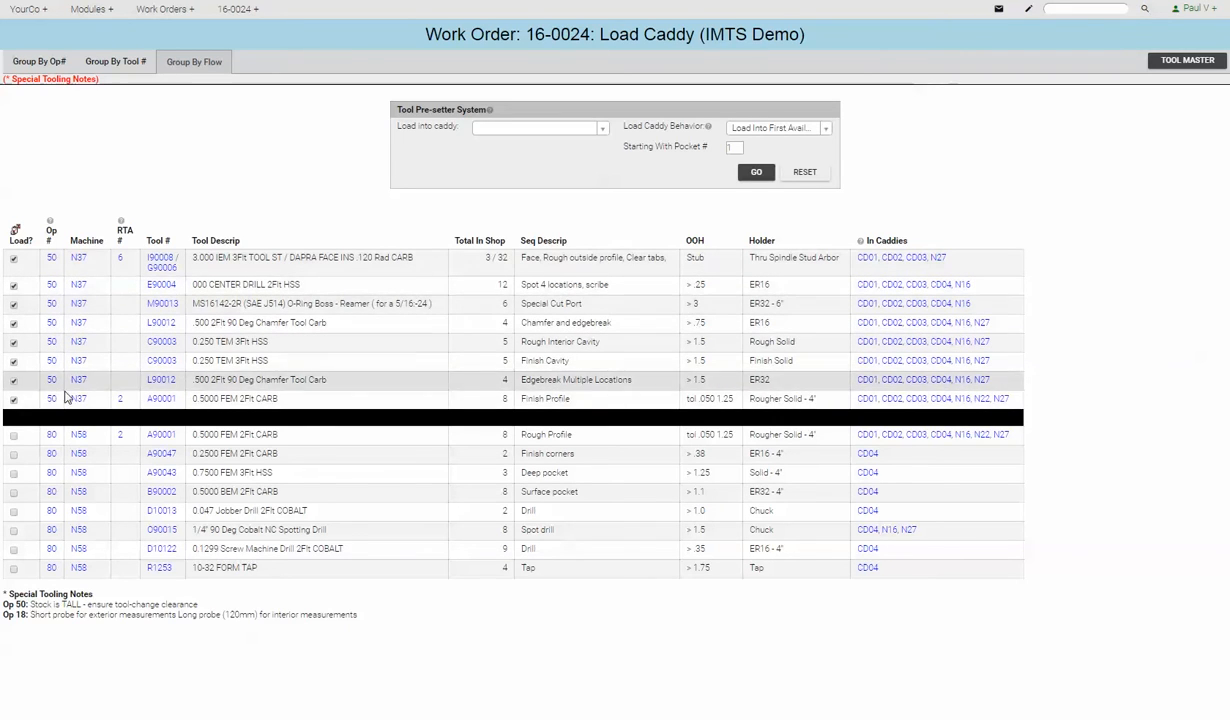
mouse_move(78, 398)
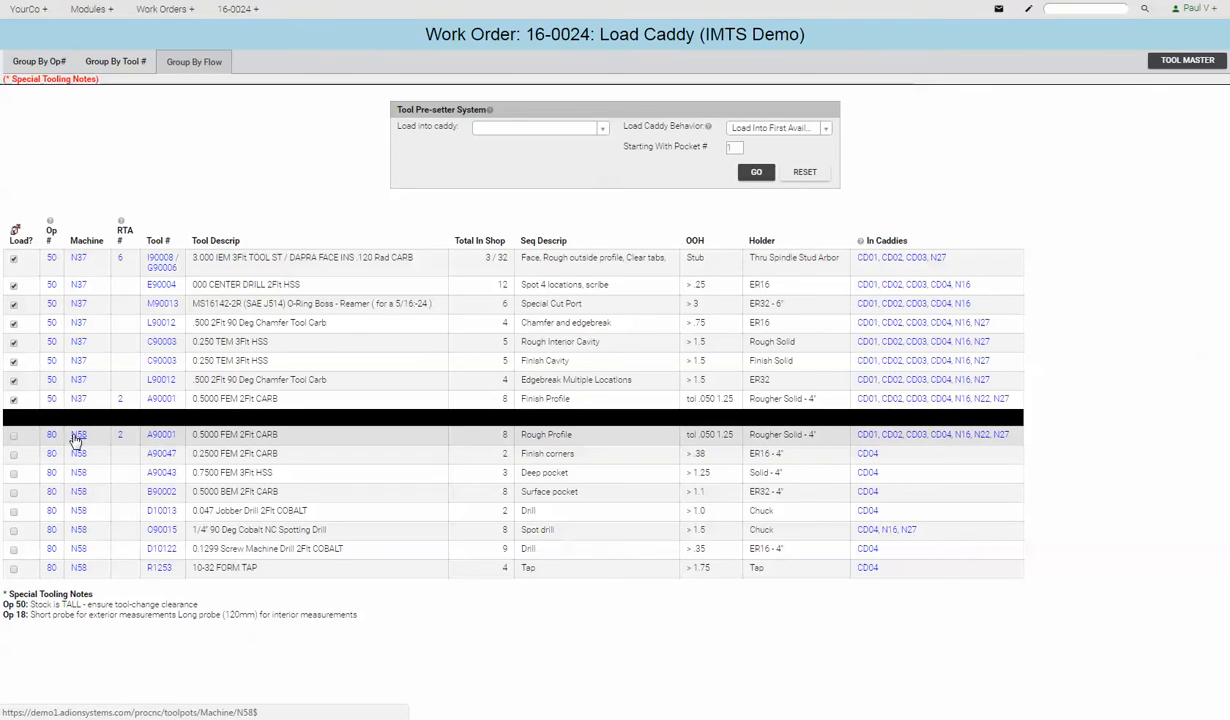
mouse_move(78, 434)
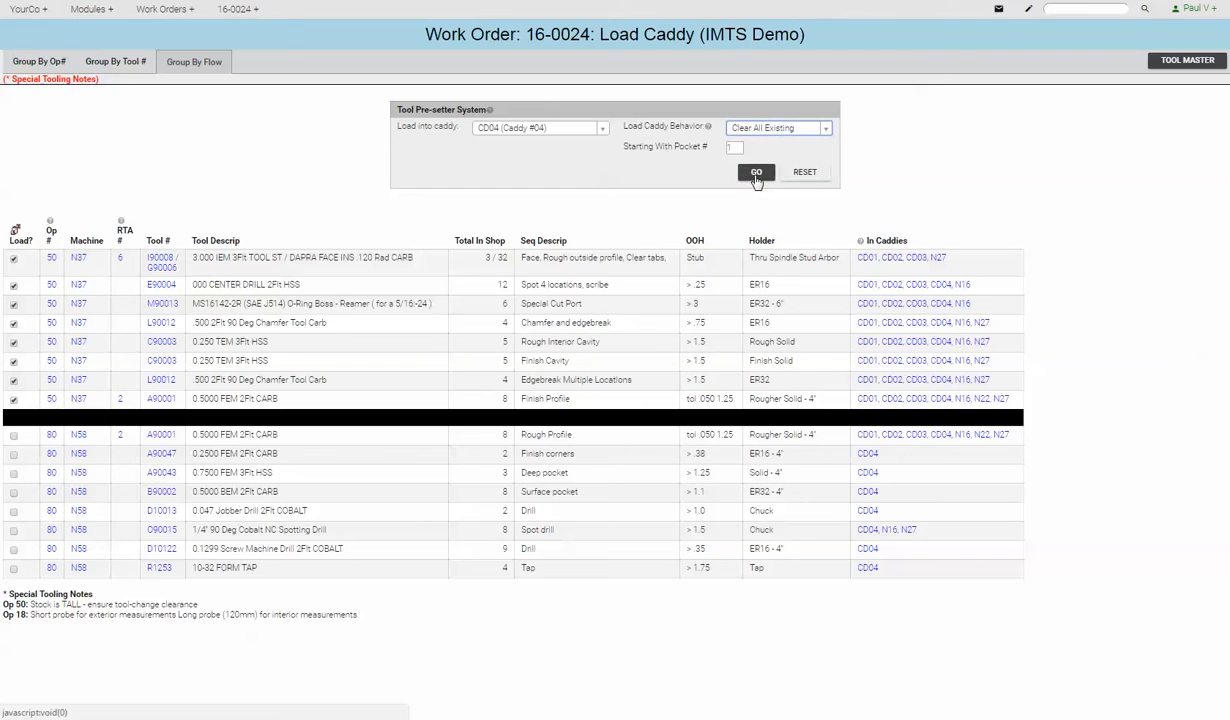
Load the eight op 50 tools into caddy CD04 pockets 1–8, clearing existing tools.
click(756, 172)
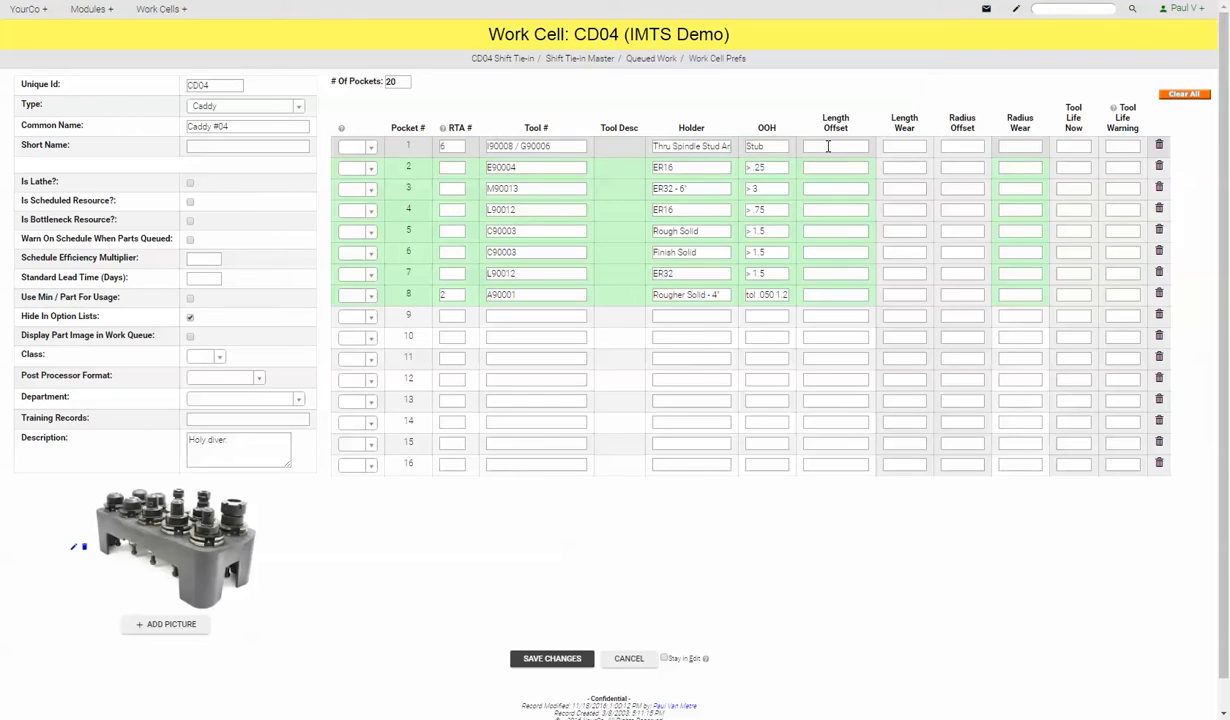
Save length offsets 3.5669 and 2.3656 for CD04 pockets 1 and 2.
text(3.5669)
text(2.3656)
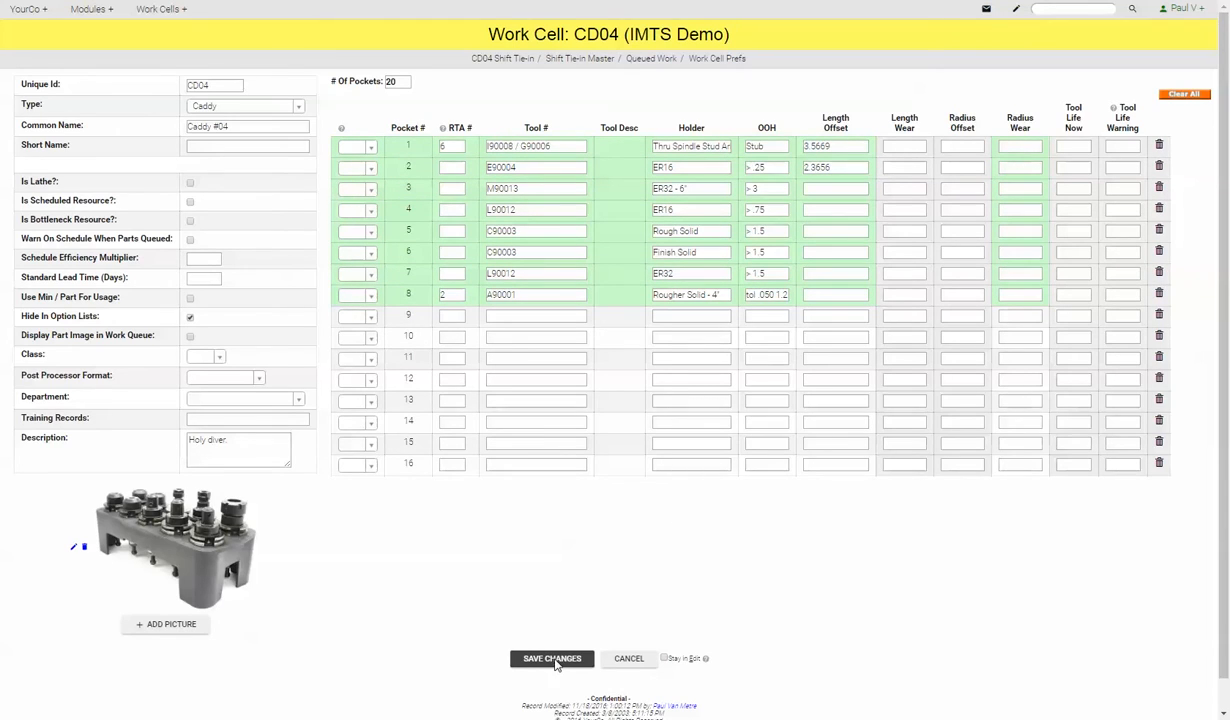
click(551, 658)
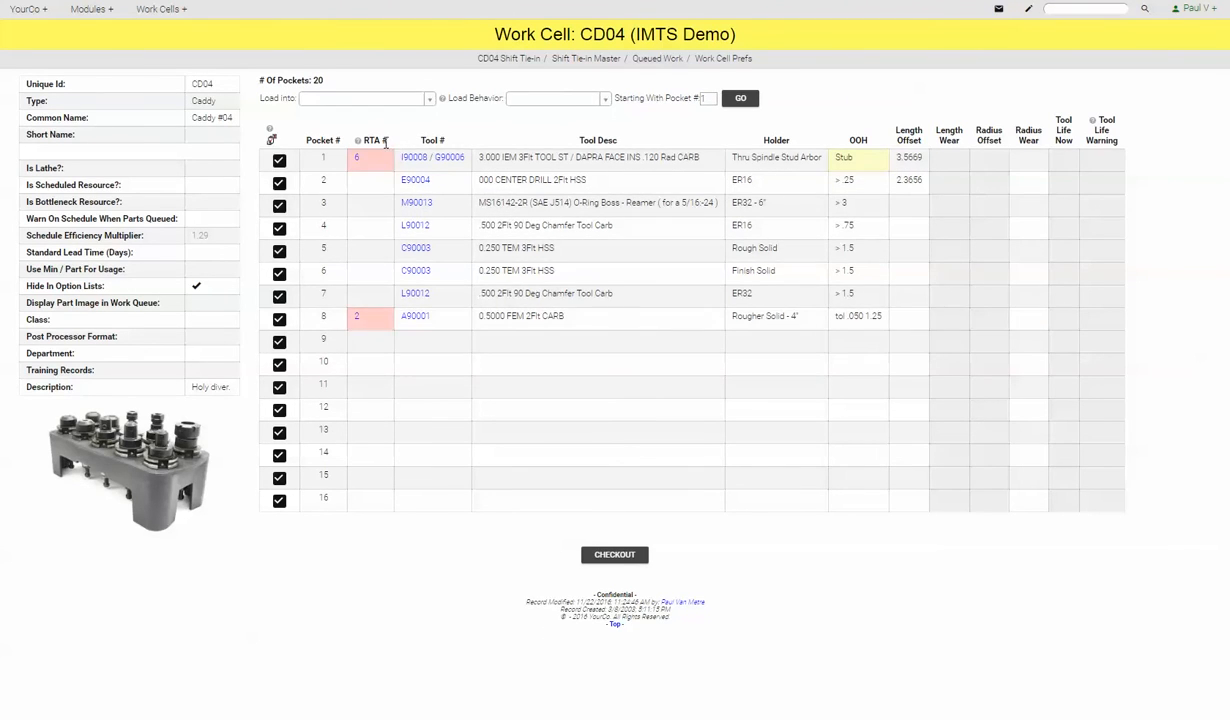
mouse_move(357, 163)
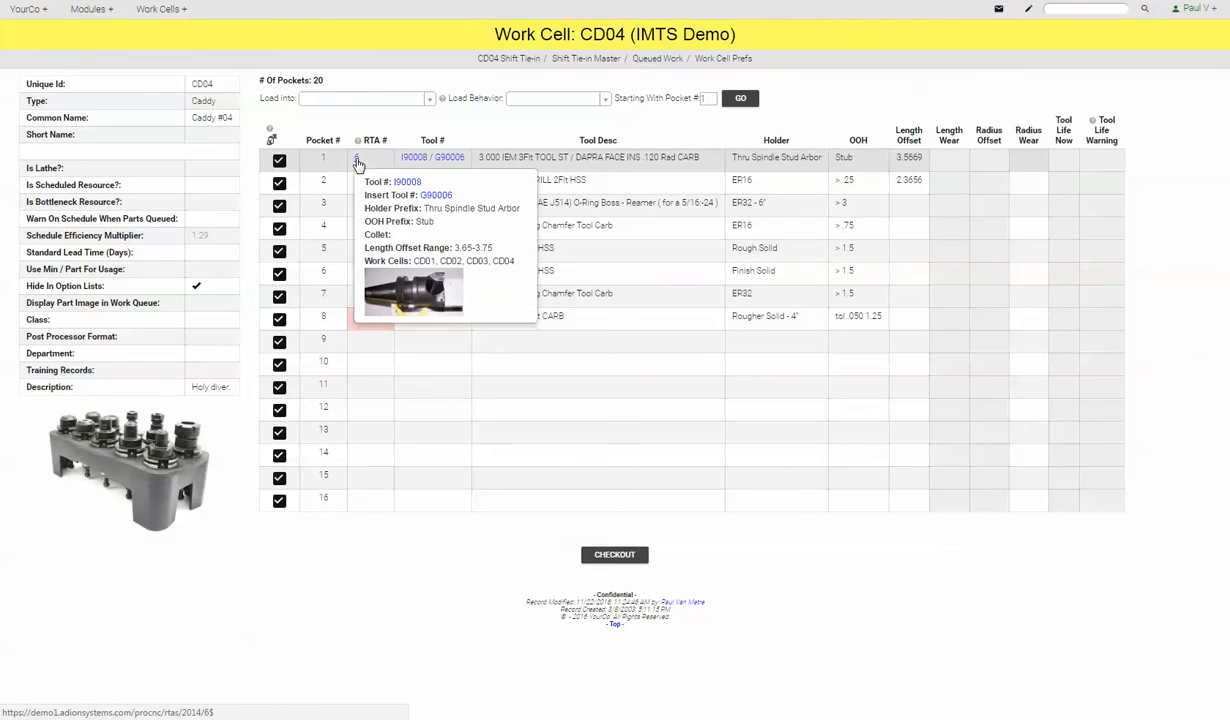
click(357, 157)
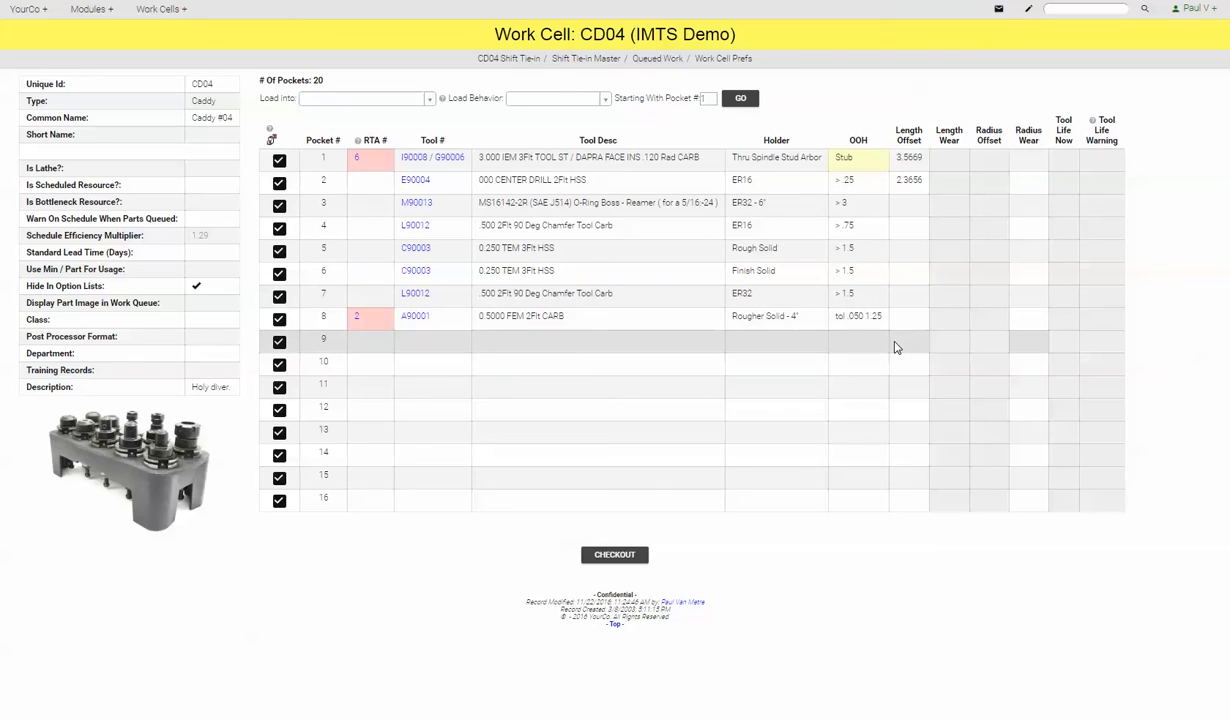
mouse_move(860, 348)
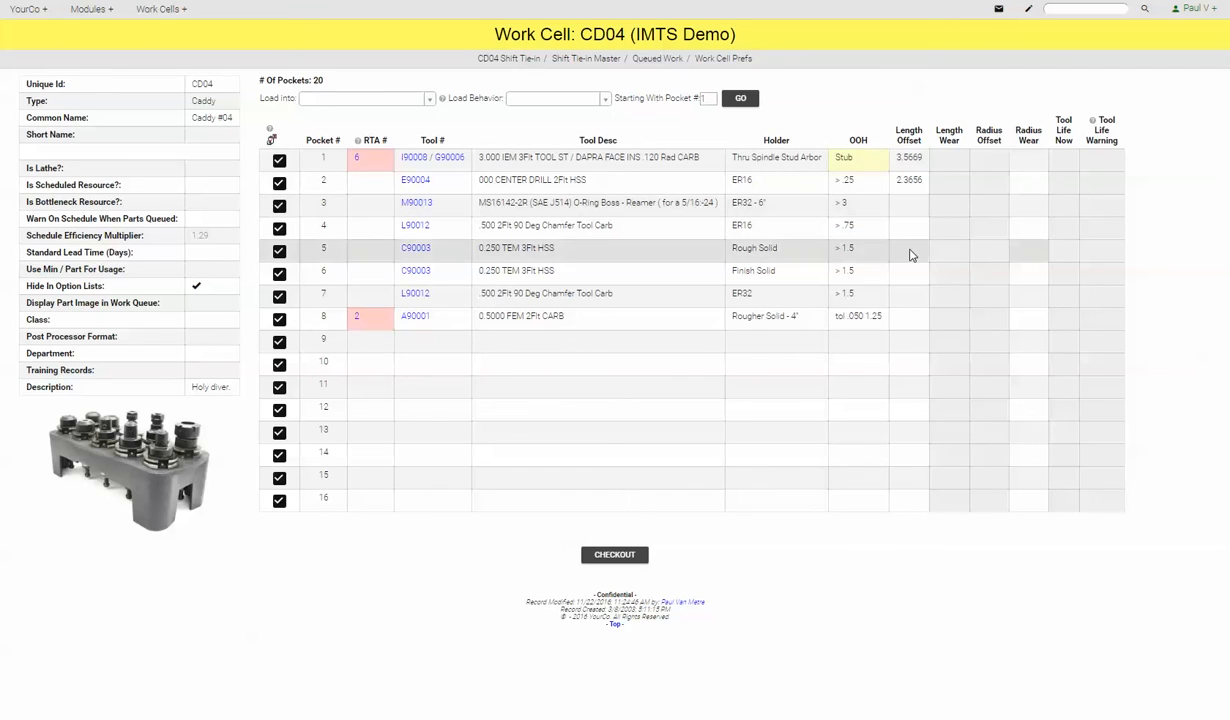
Load CD04's tools into machine N27 (Duracenter), clearing all existing tools.
click(429, 98)
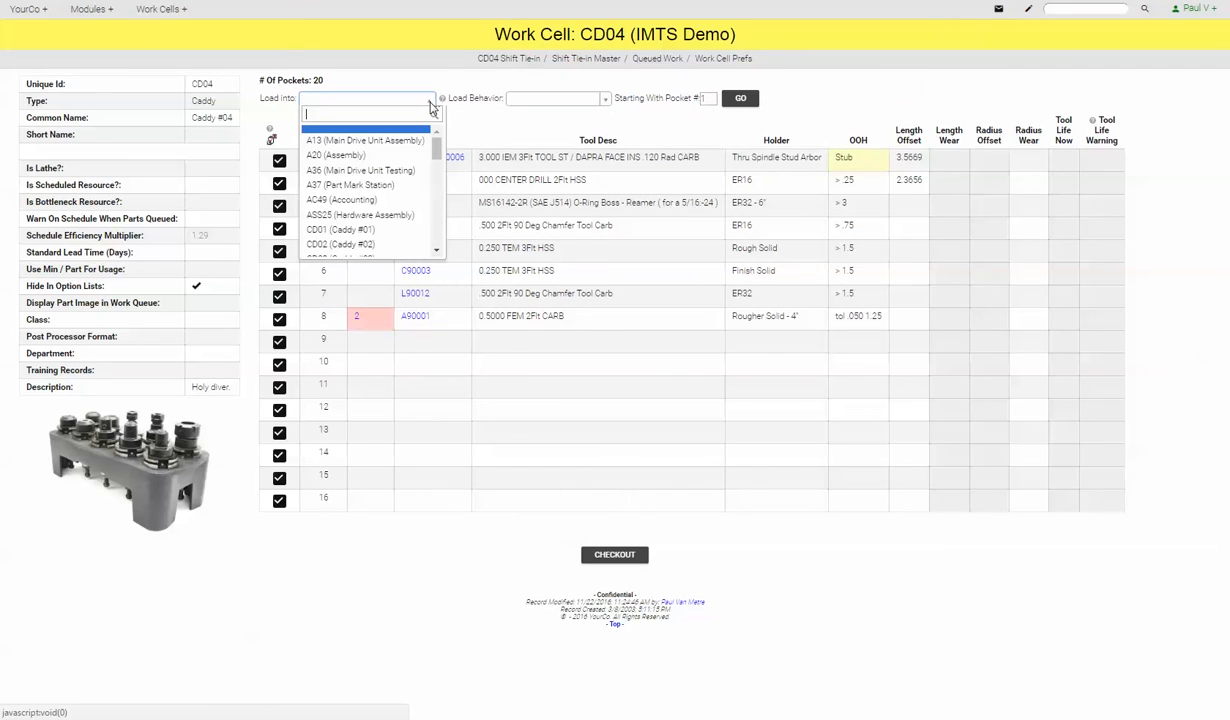
text(n)
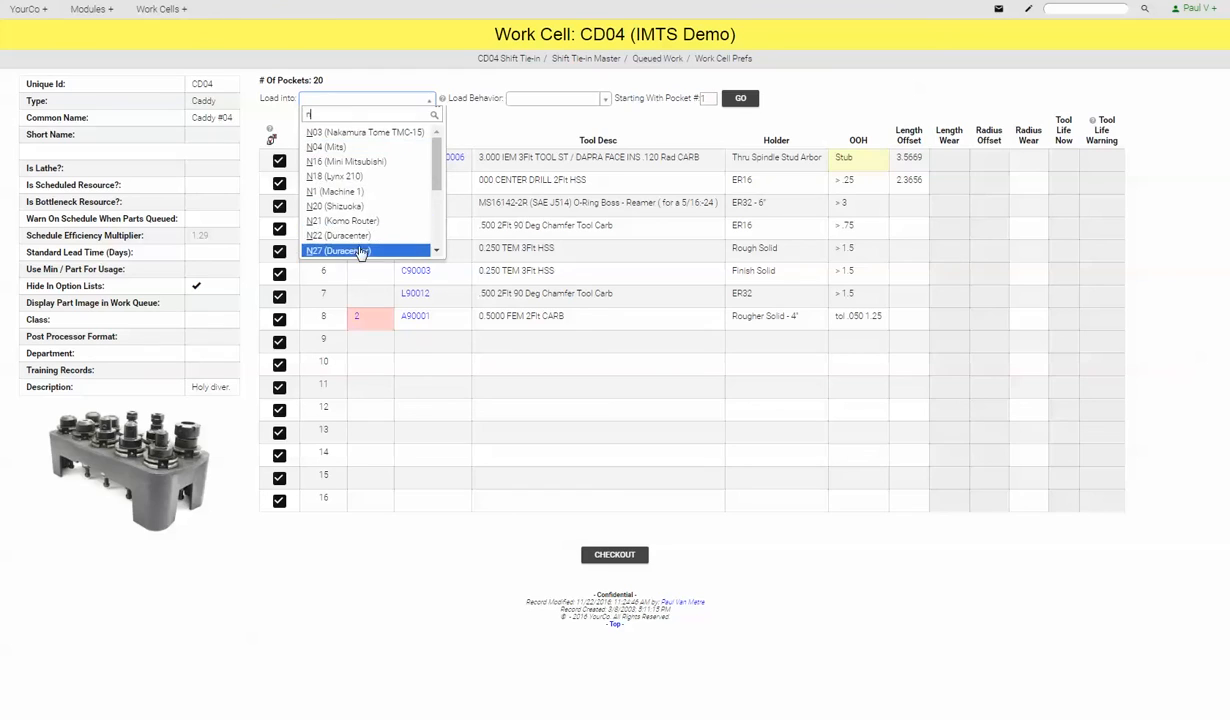
click(365, 250)
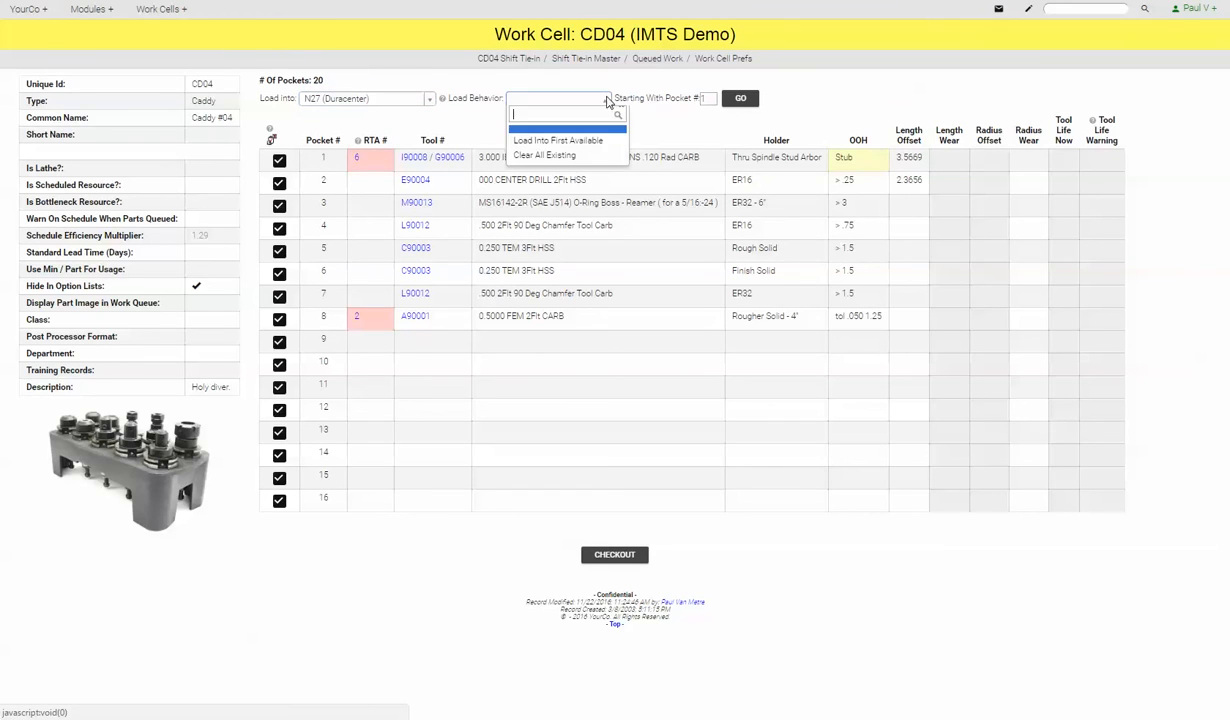
mouse_move(568, 155)
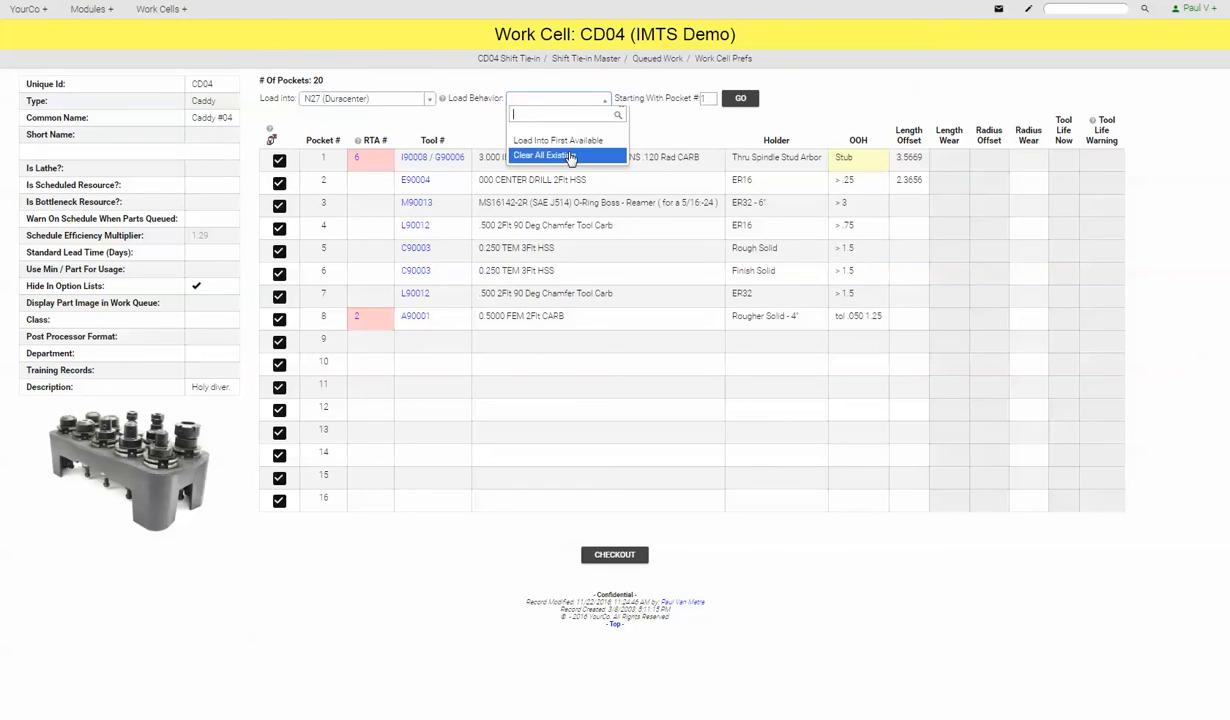
click(545, 155)
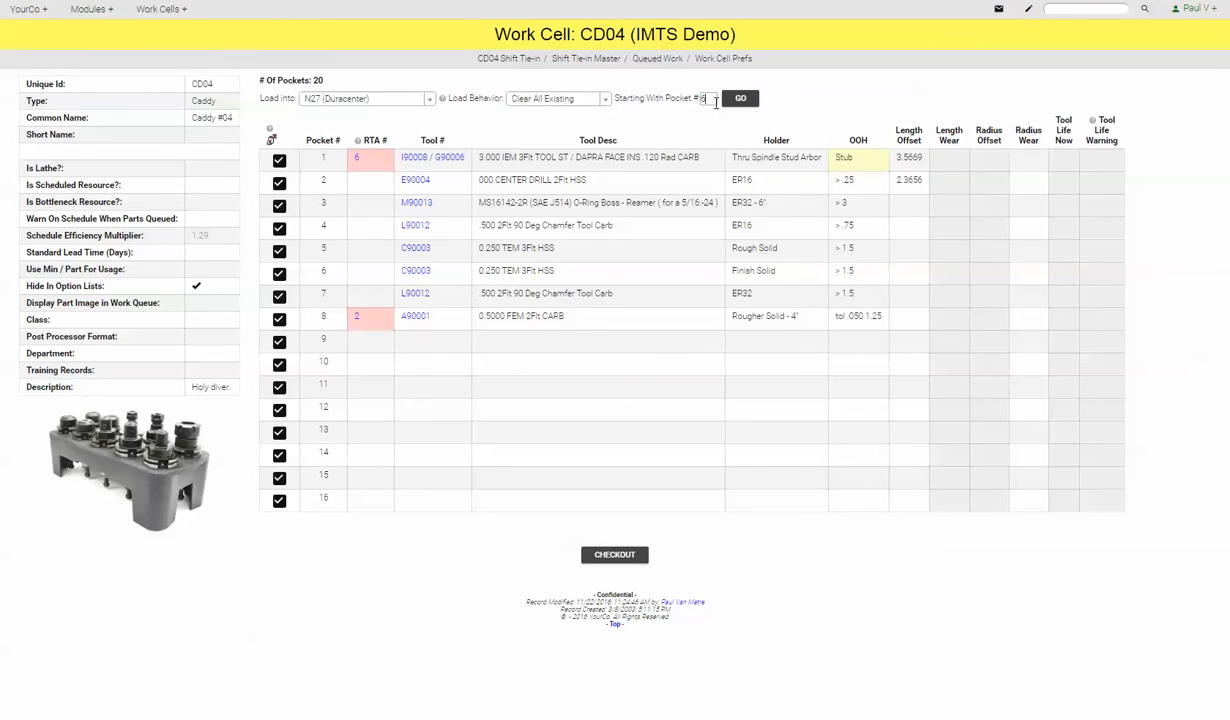
click(740, 98)
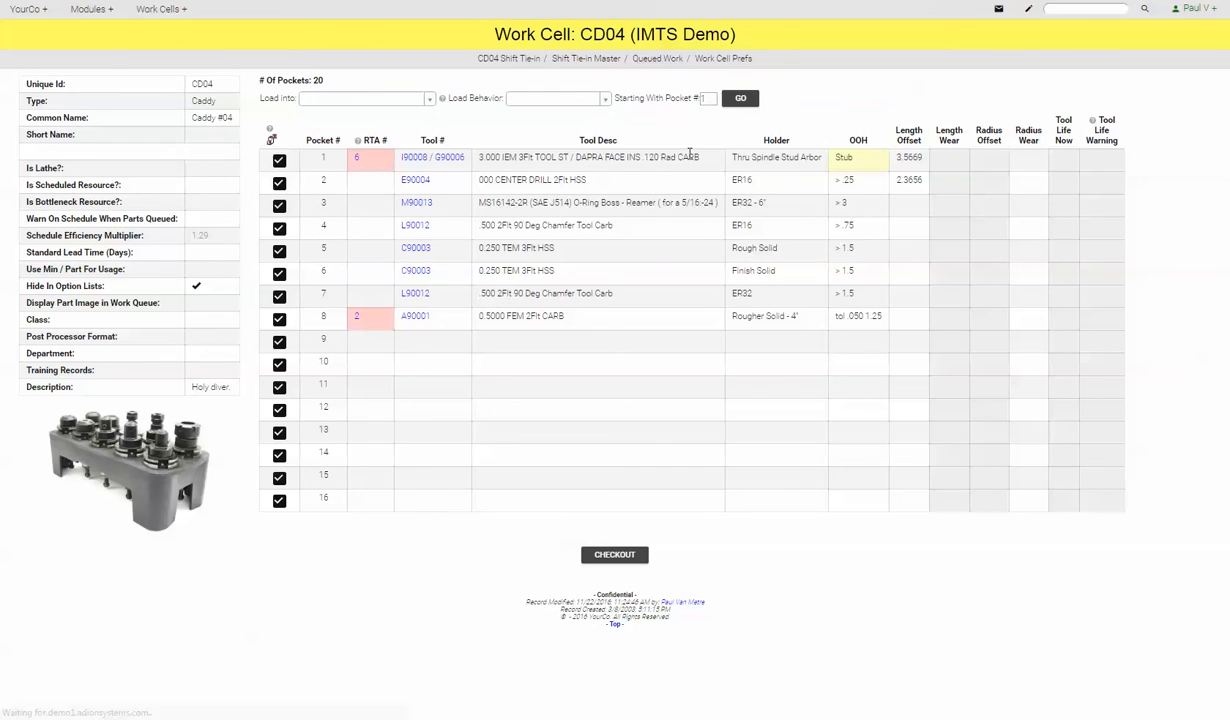